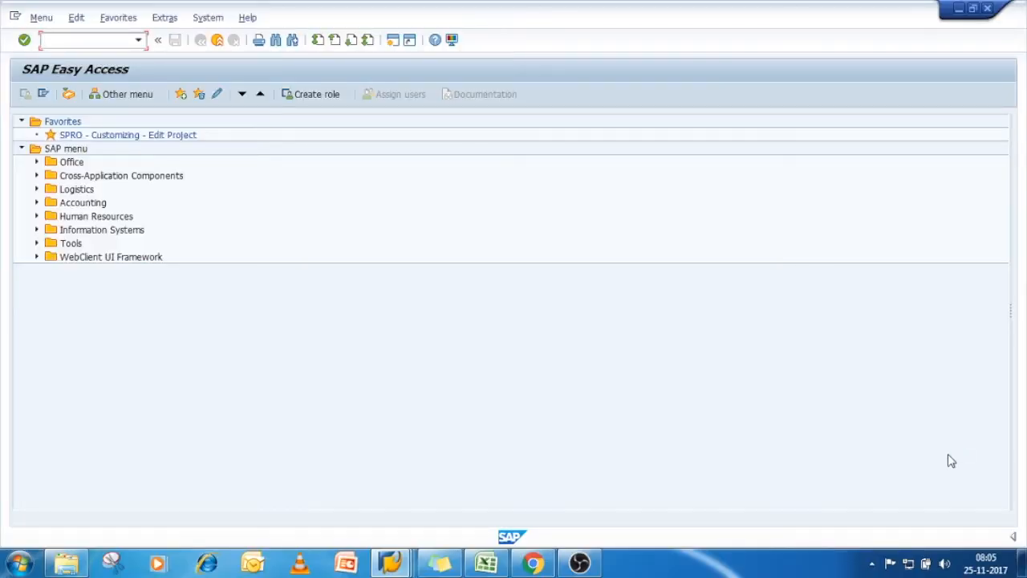
Run transaction OBA3 to reach the Customer/Vendor Tolerances overview.
left_click(87, 40)
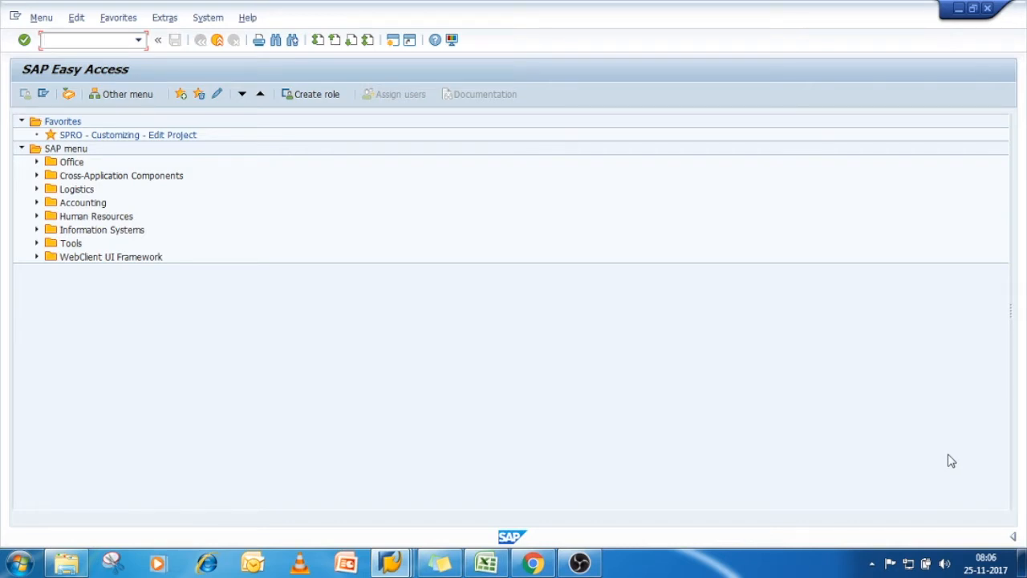
left_click(89, 40)
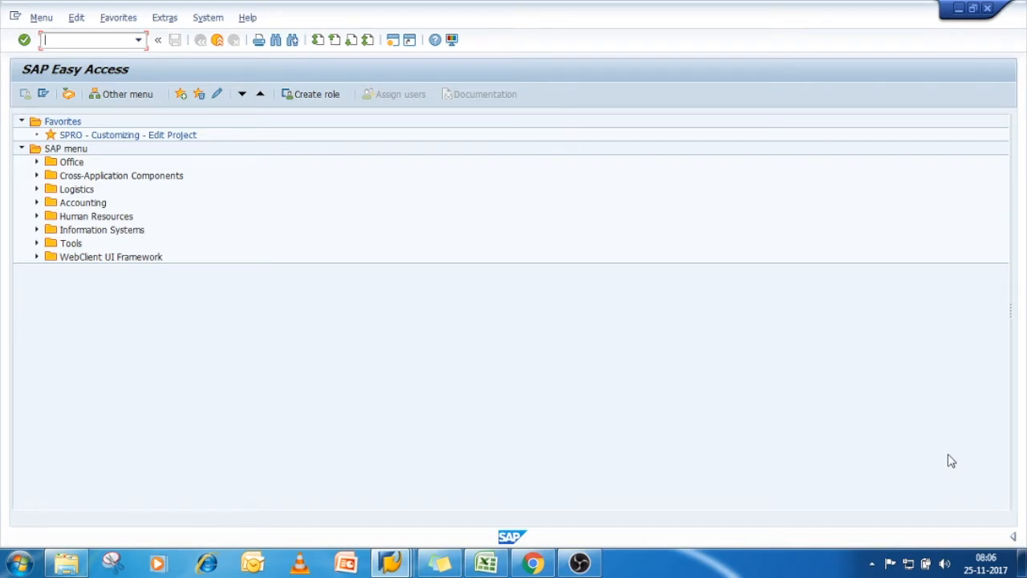
type("ob")
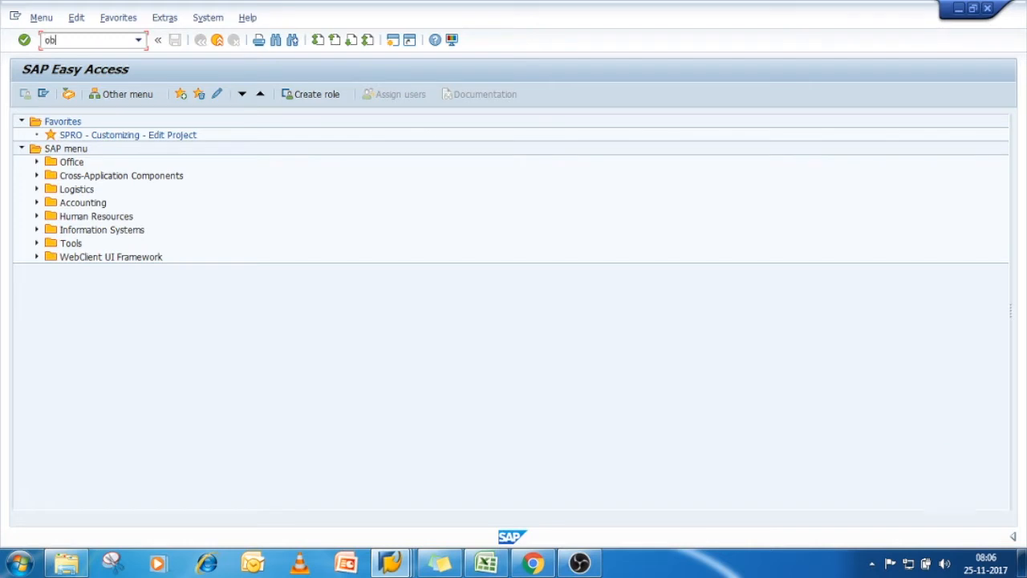
key("Enter")
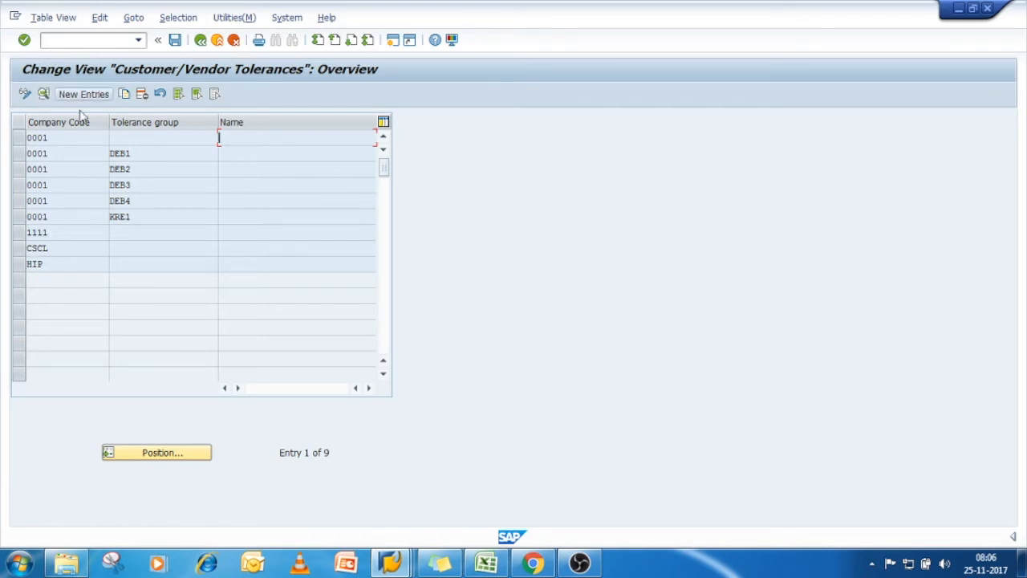
Add a new tolerance group entry with company code 1500.
left_click(84, 93)
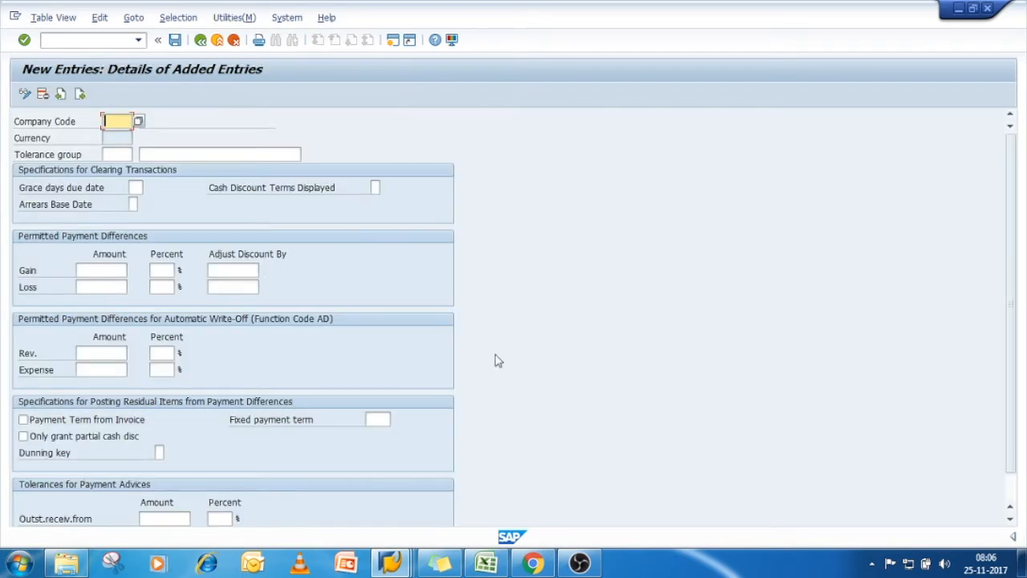
mouse_move(575, 387)
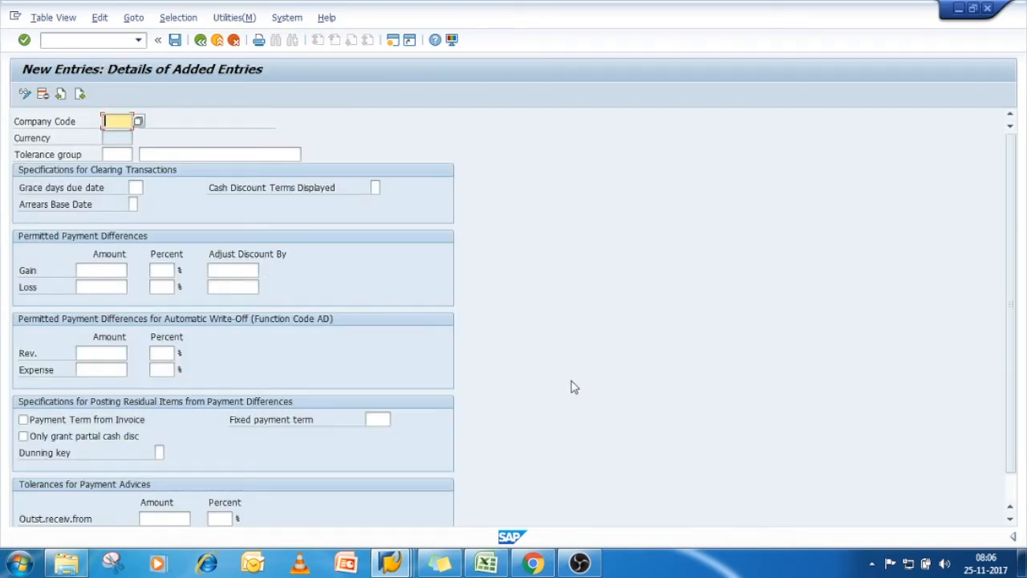
type("15")
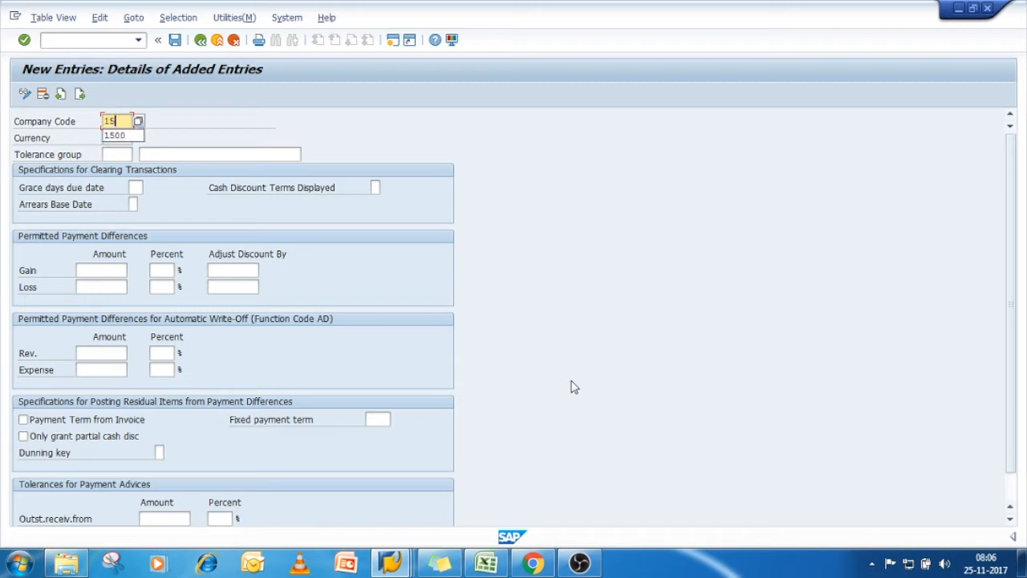
type("1500")
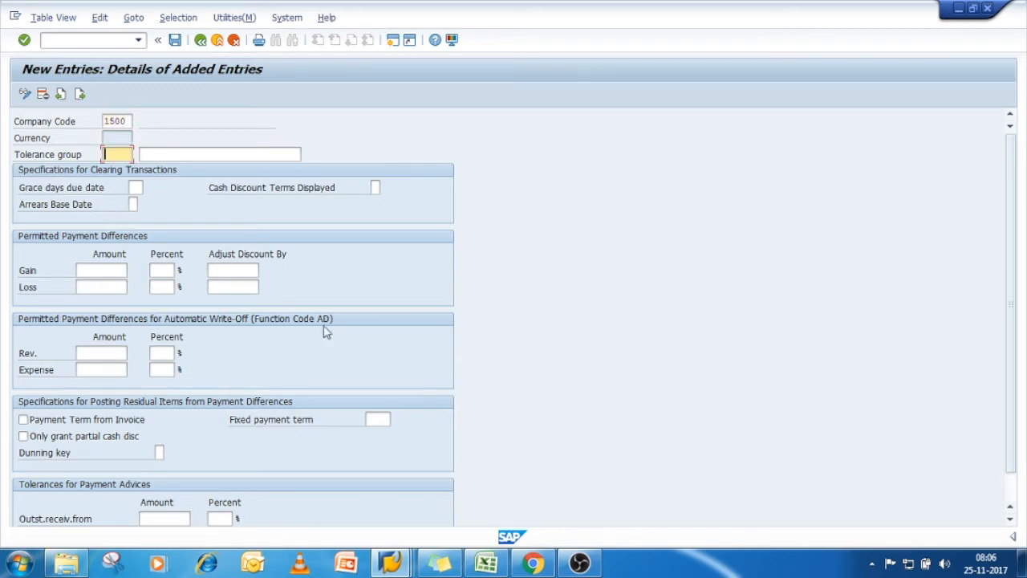
mouse_move(196, 196)
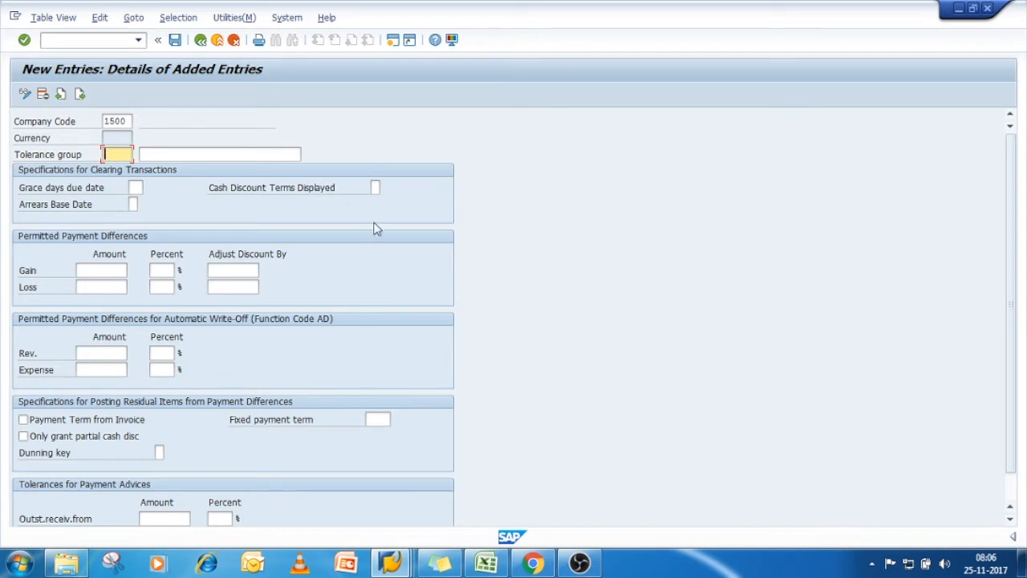
Enter the description 'Tolerance Group for CoCd 1500' for the new group.
left_click(218, 154)
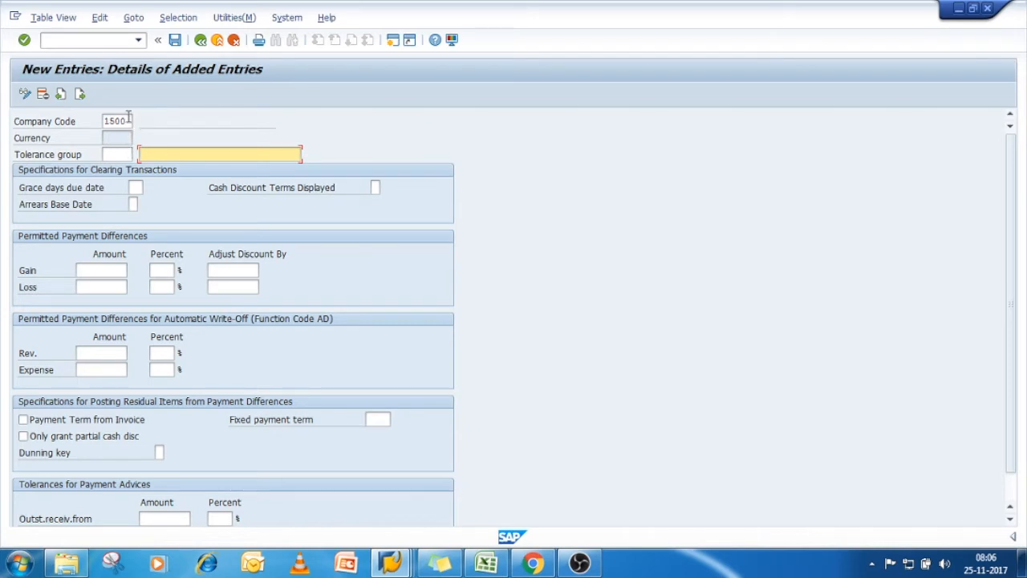
mouse_move(405, 180)
type("Tolerance Group for CoCd 1500")
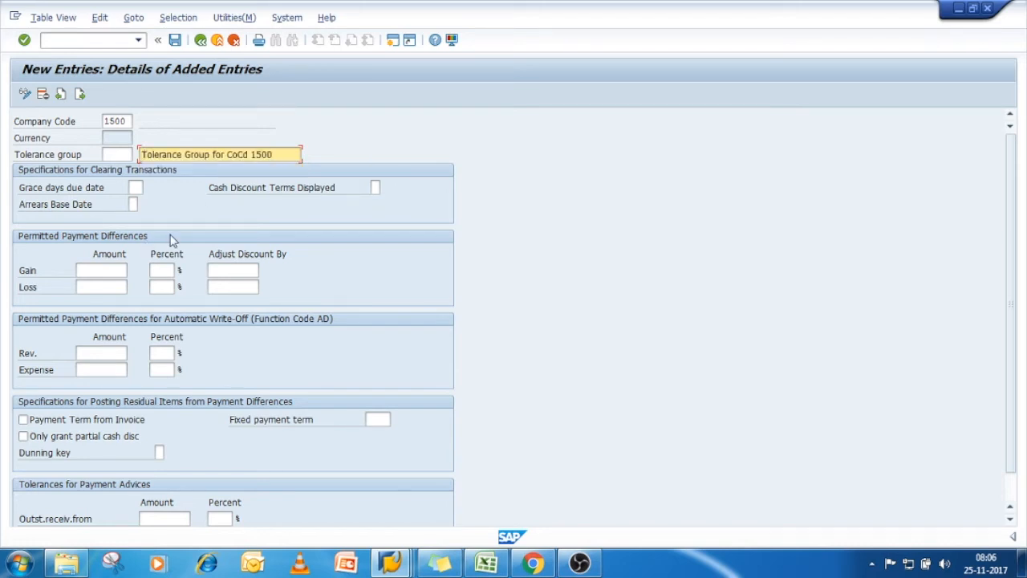
left_click(218, 154)
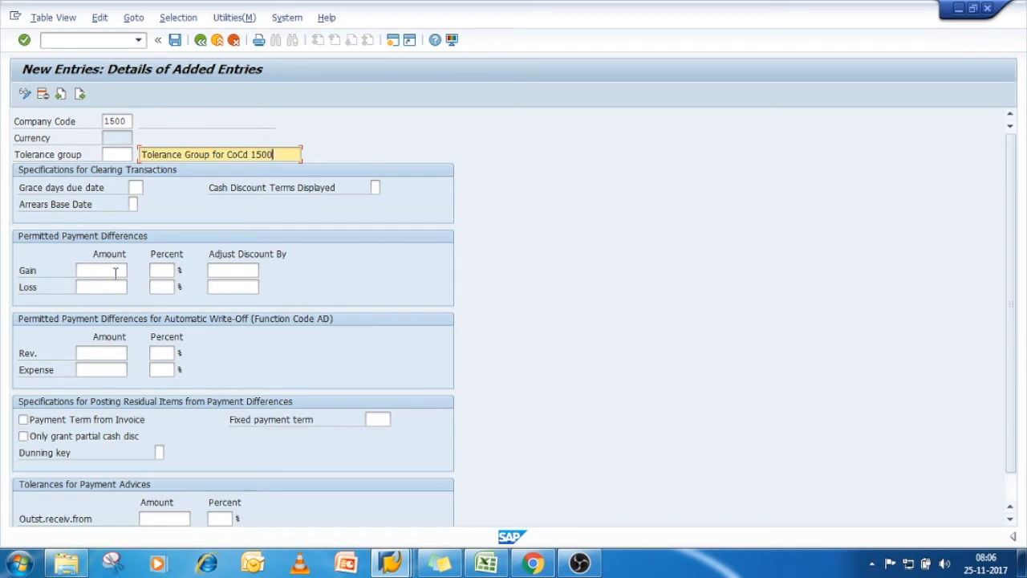
left_click(101, 270)
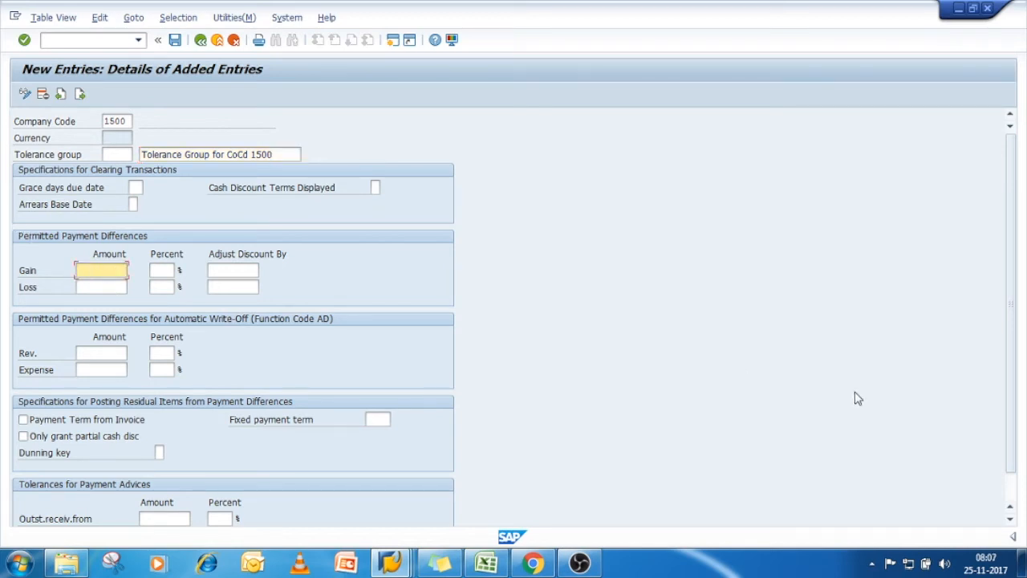
mouse_move(565, 385)
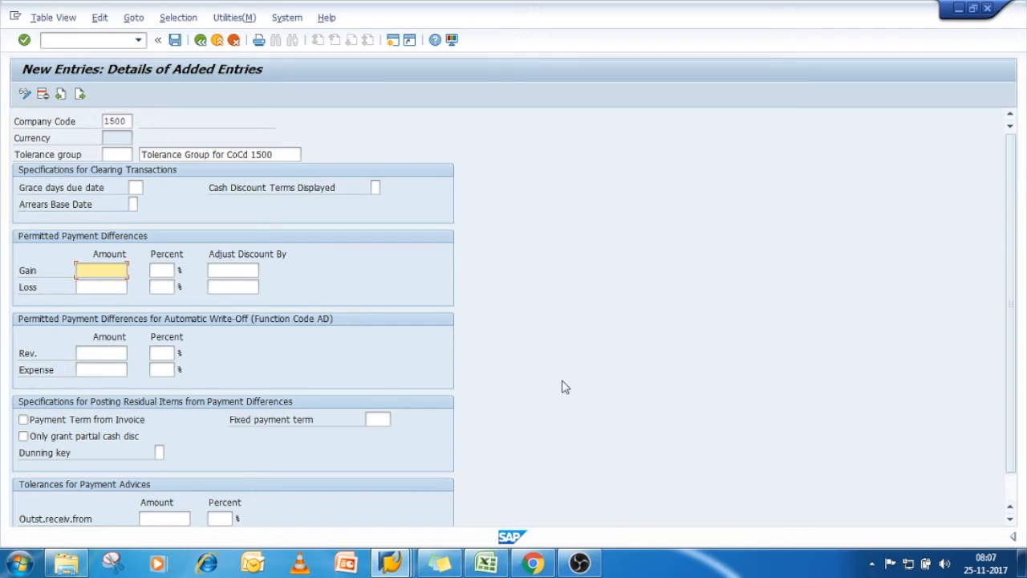
Set permitted payment differences to 100.00 and 5.0% for both gain and loss, then confirm.
type("100")
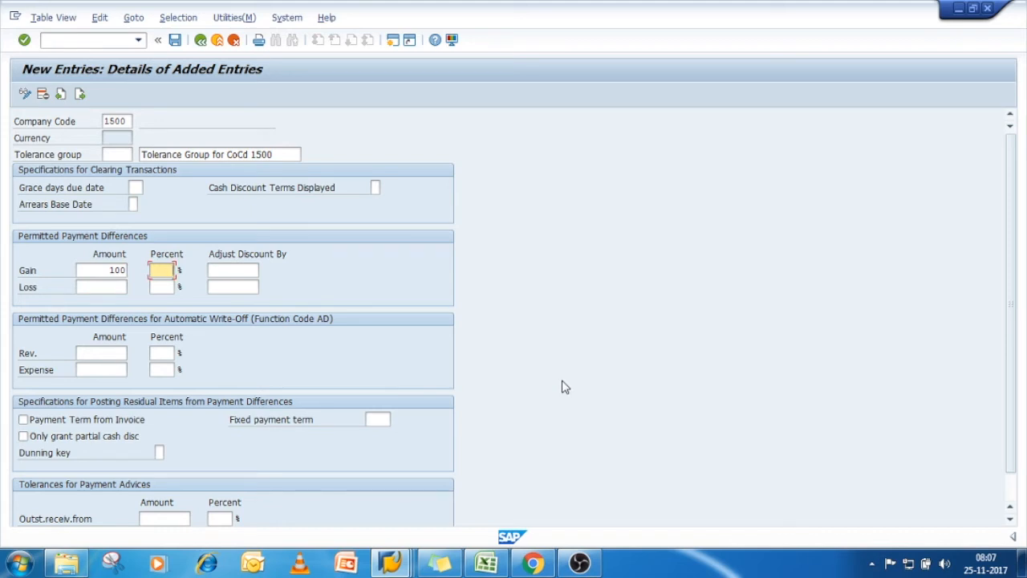
type("5")
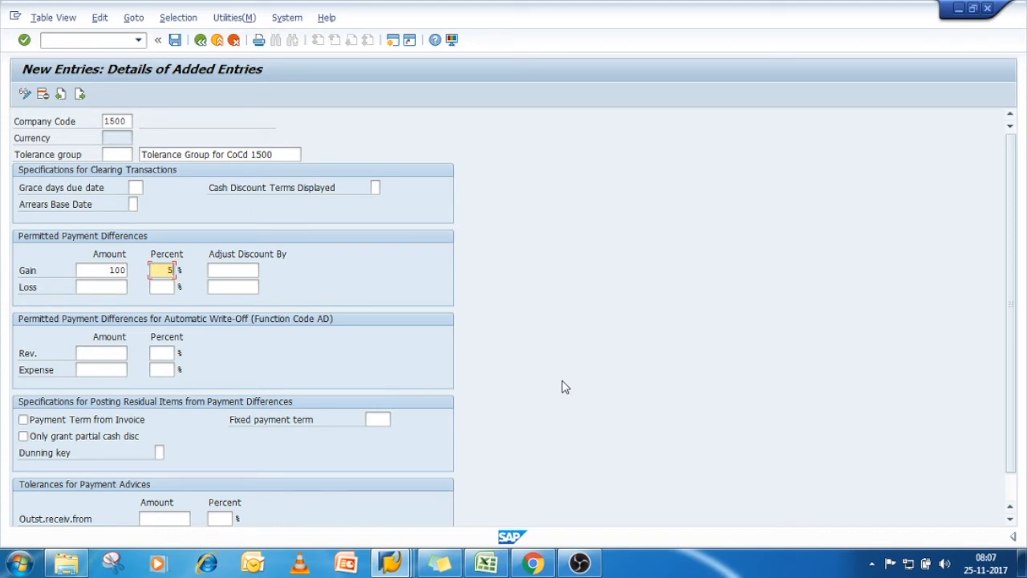
type("100")
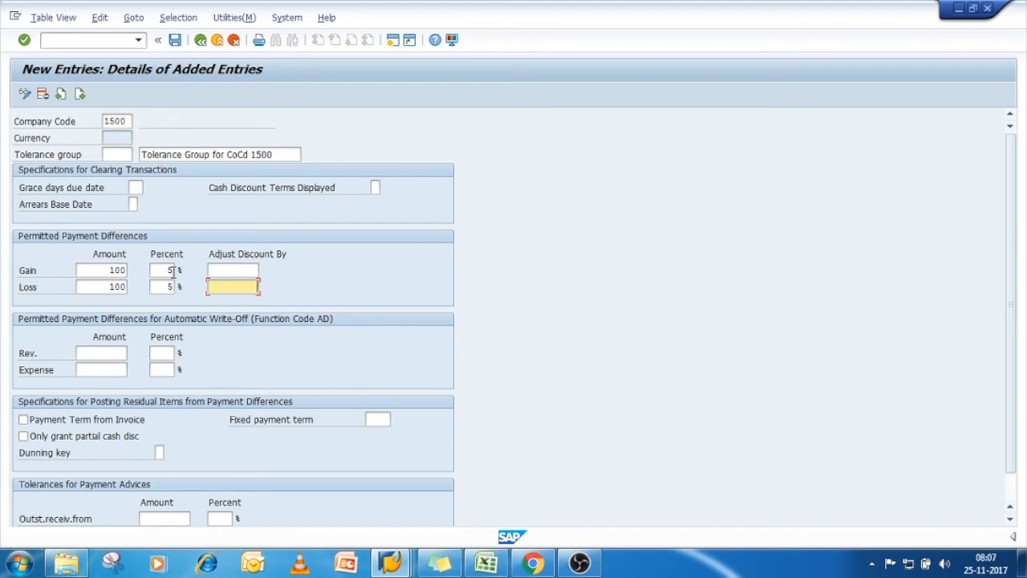
scroll("down", 3)
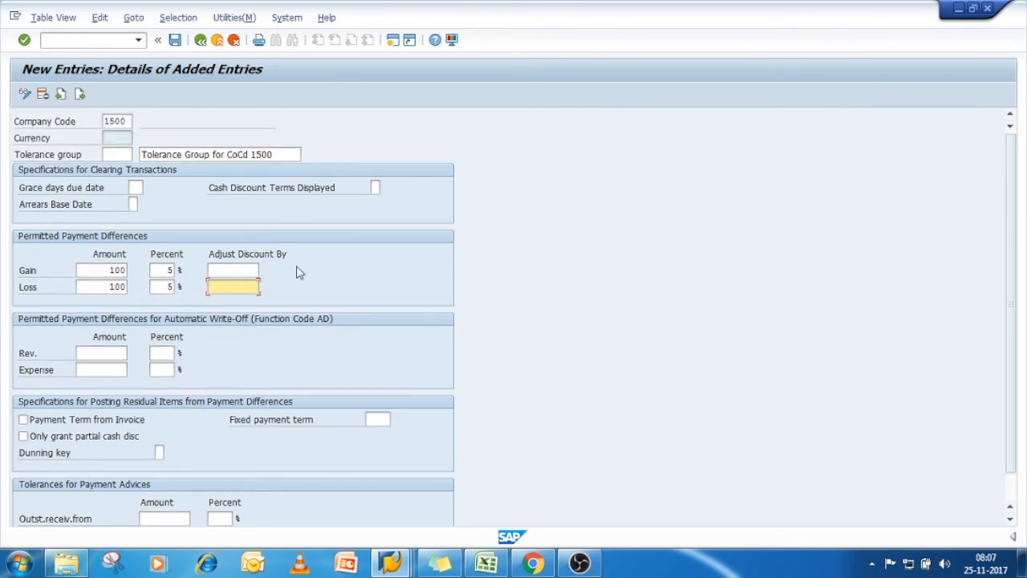
mouse_move(494, 340)
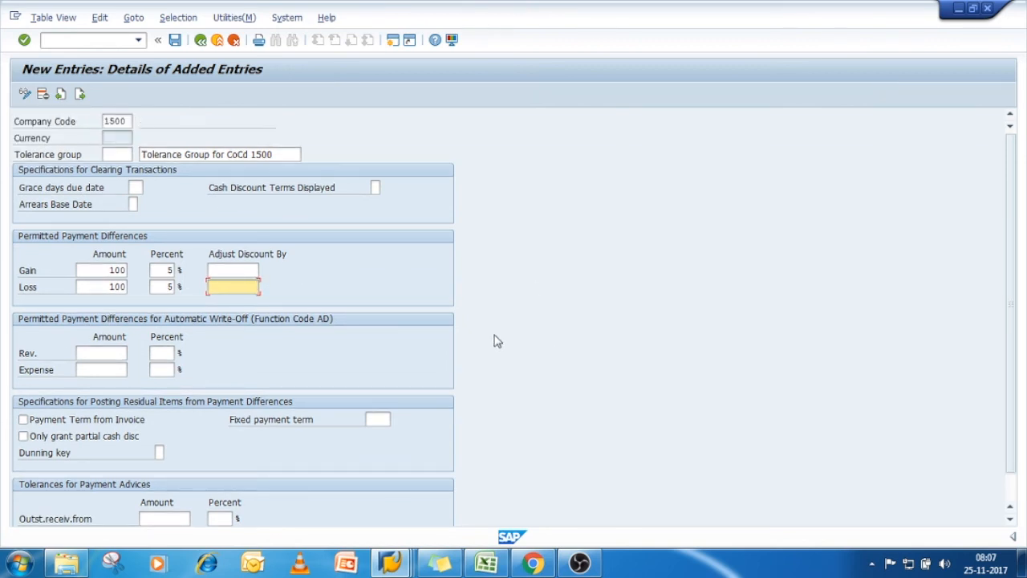
scroll("down", 3)
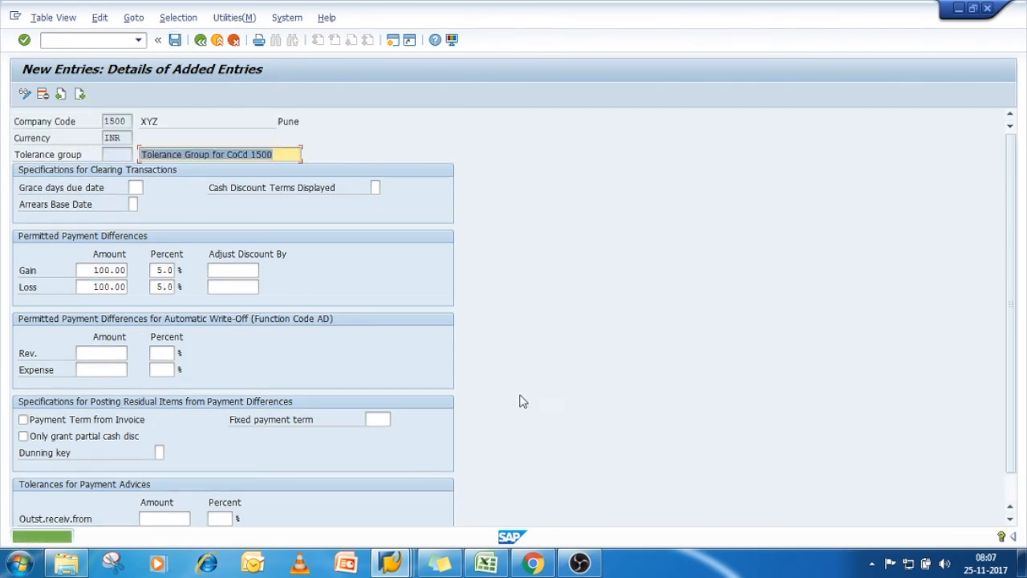
Save the tolerance group and return to SAP Easy Access with /n.
left_click(199, 40)
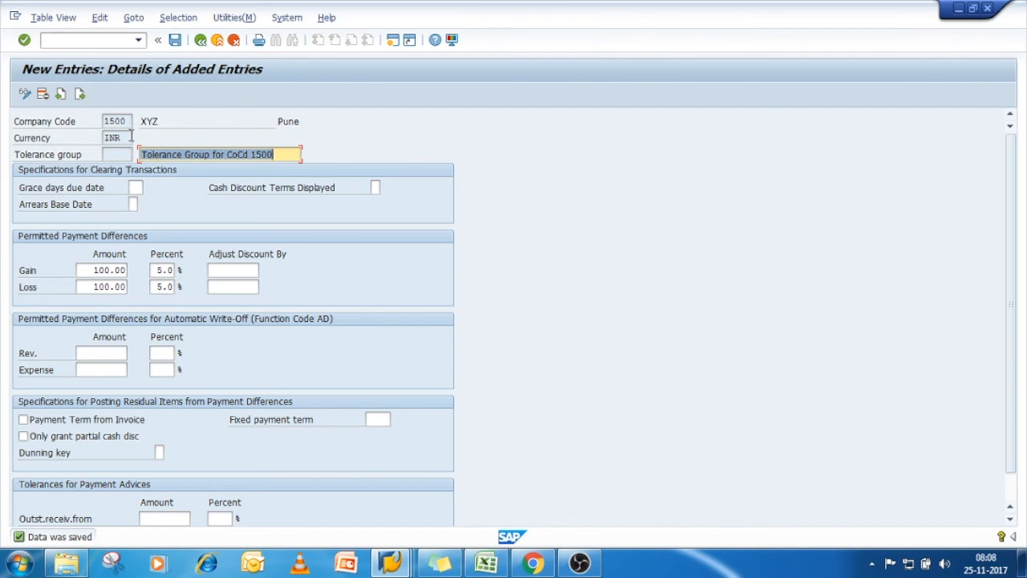
mouse_move(205, 177)
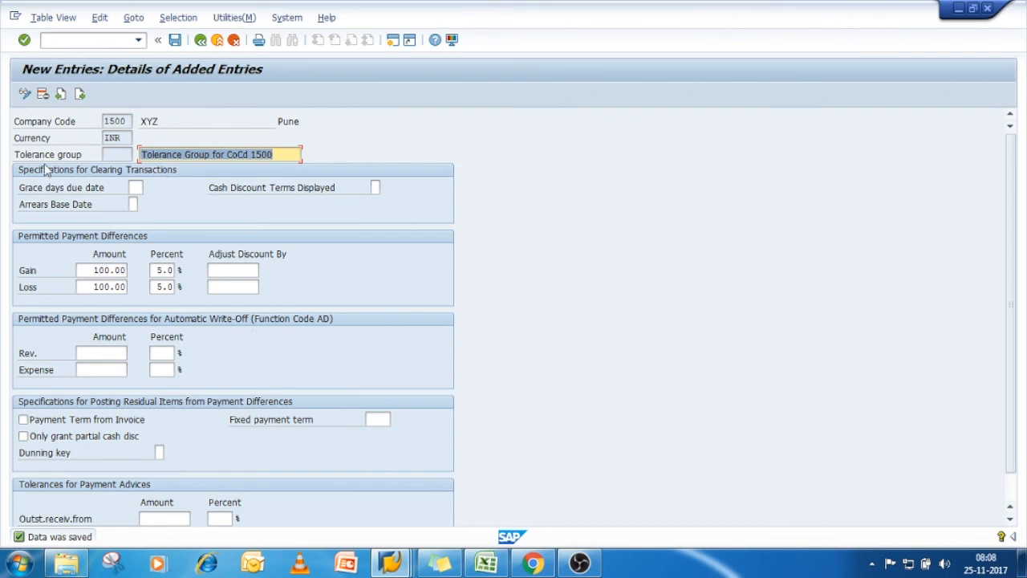
mouse_move(160, 222)
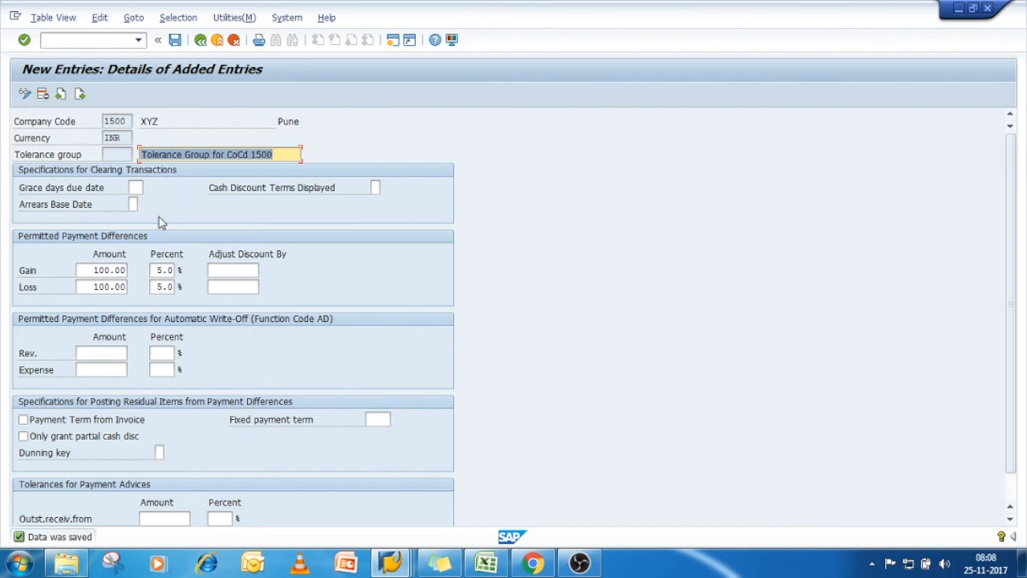
mouse_move(206, 367)
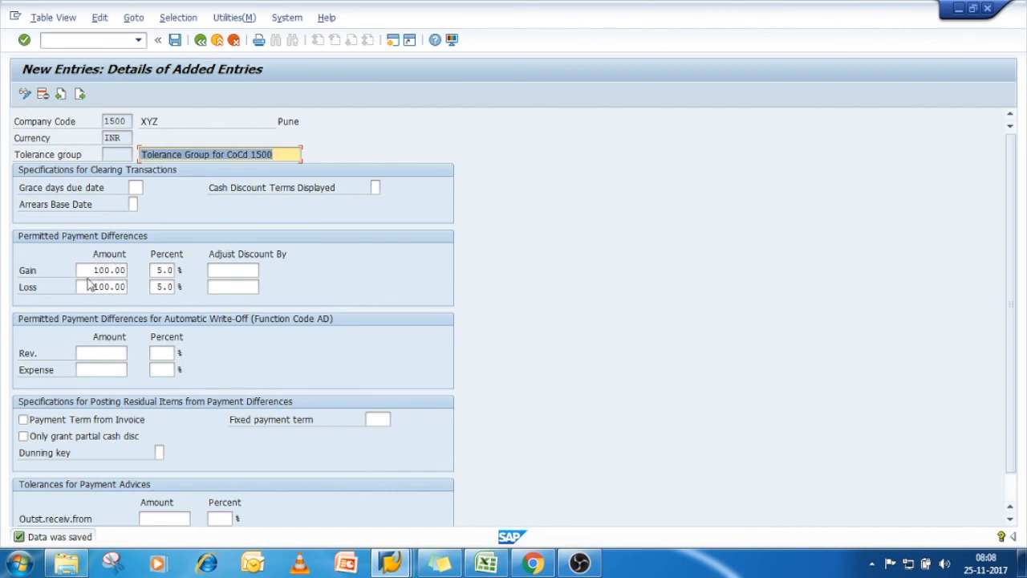
left_click(88, 40)
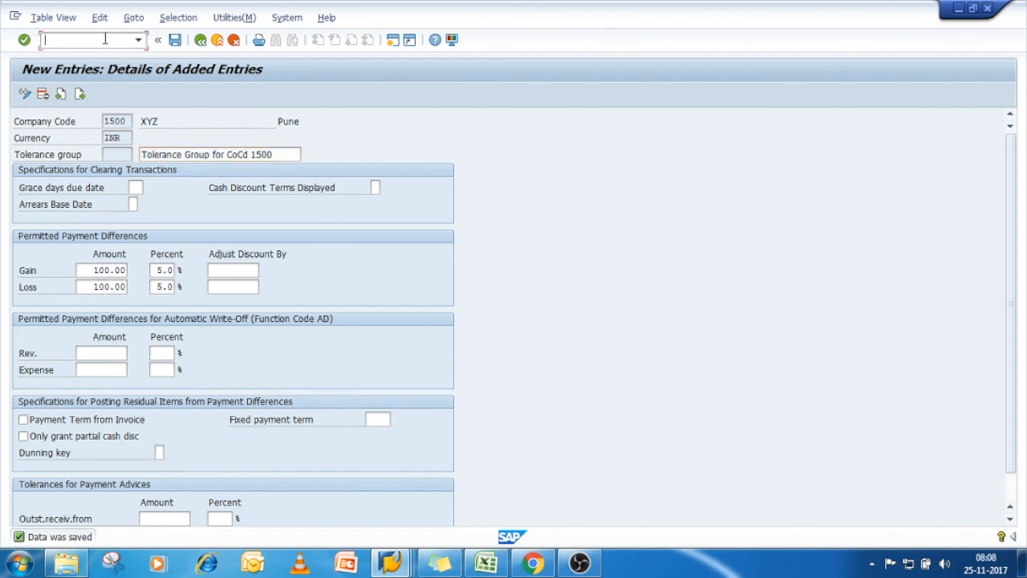
left_click(157, 40)
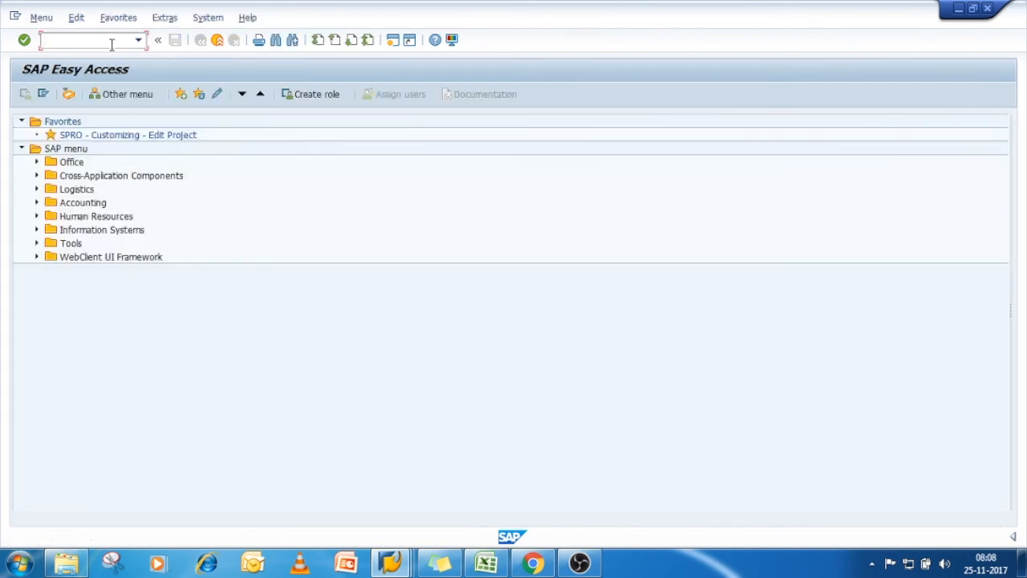